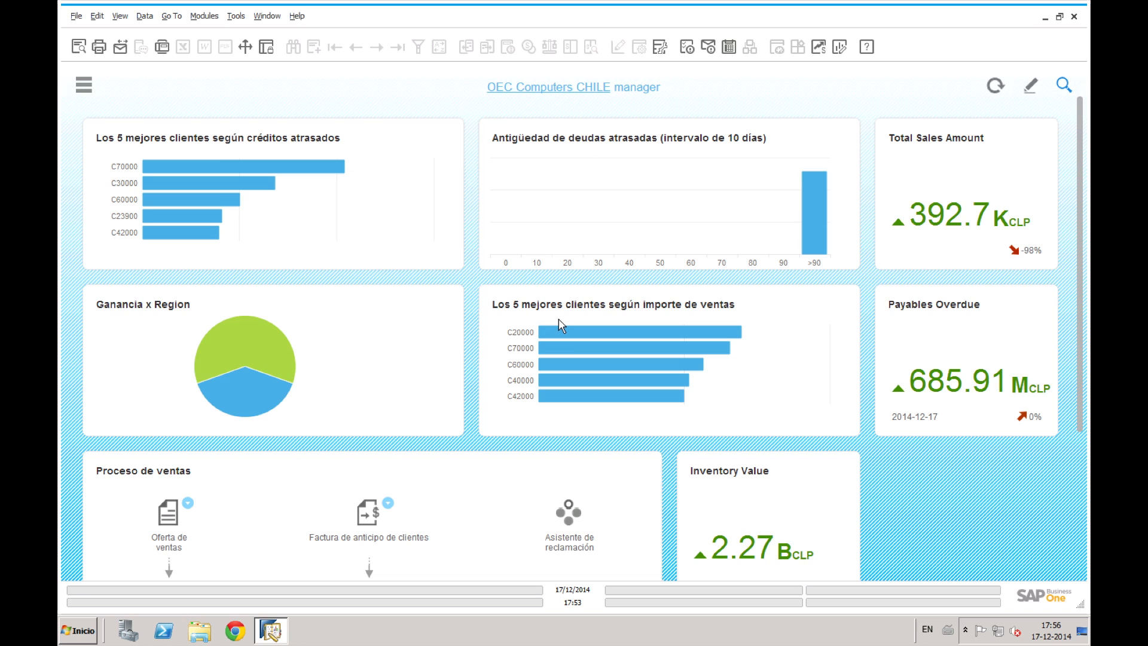
pyautogui.moveTo(721, 421)
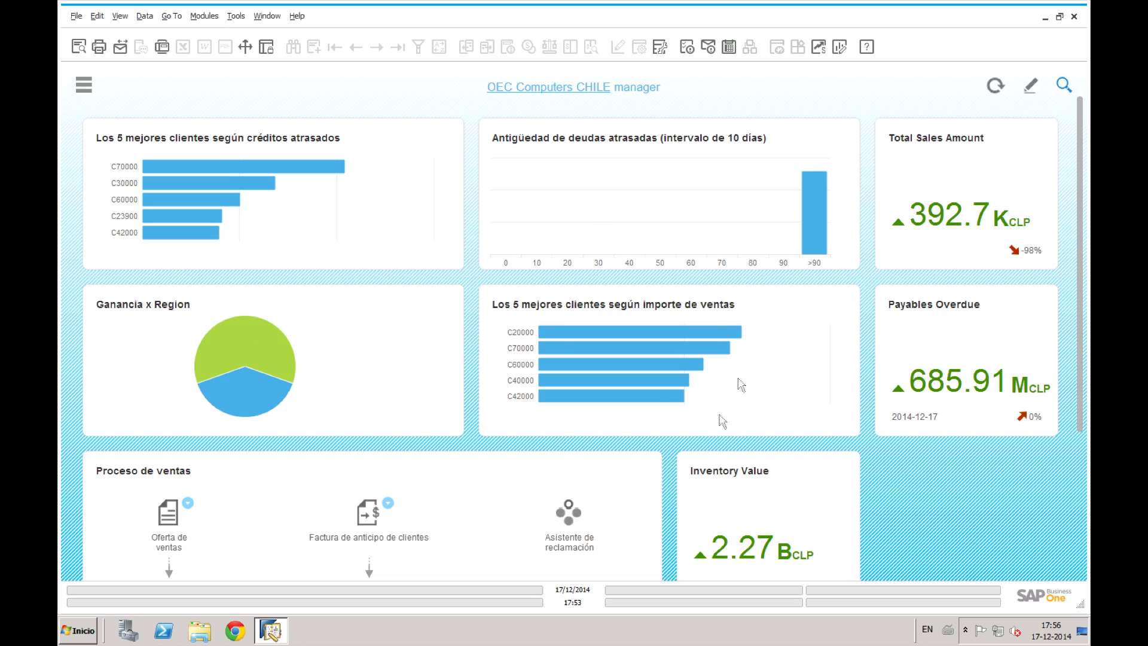
pyautogui.moveTo(994, 96)
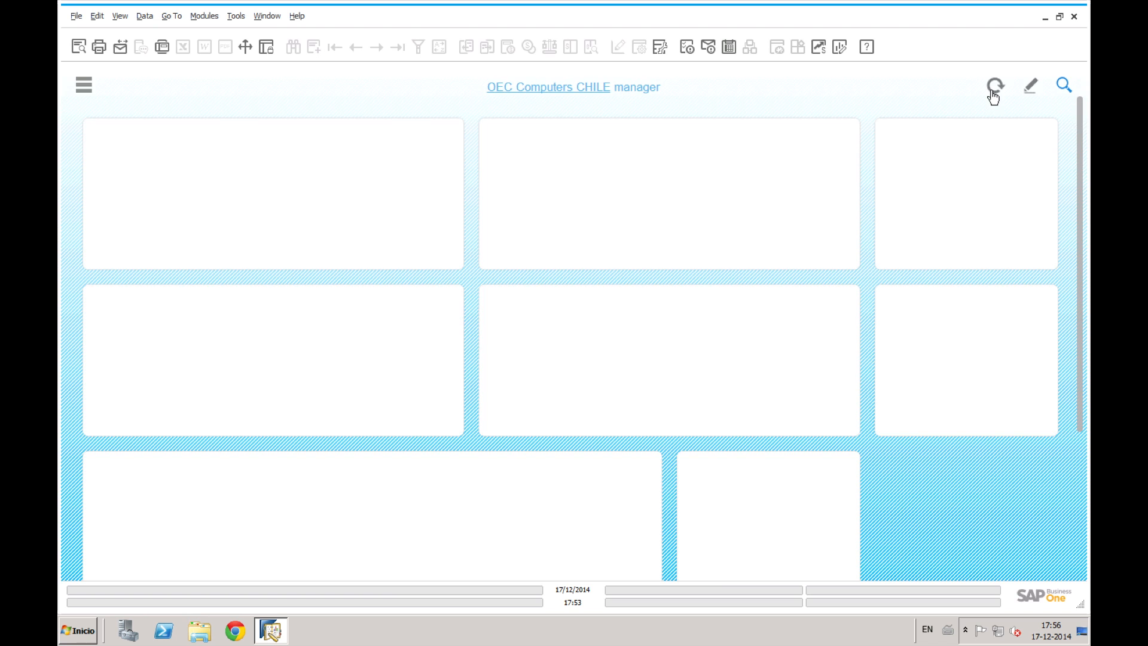
# Step: Refresh the cockpit dashboard from the top-right Refresh icon so its charts reload
pyautogui.click(994, 85)
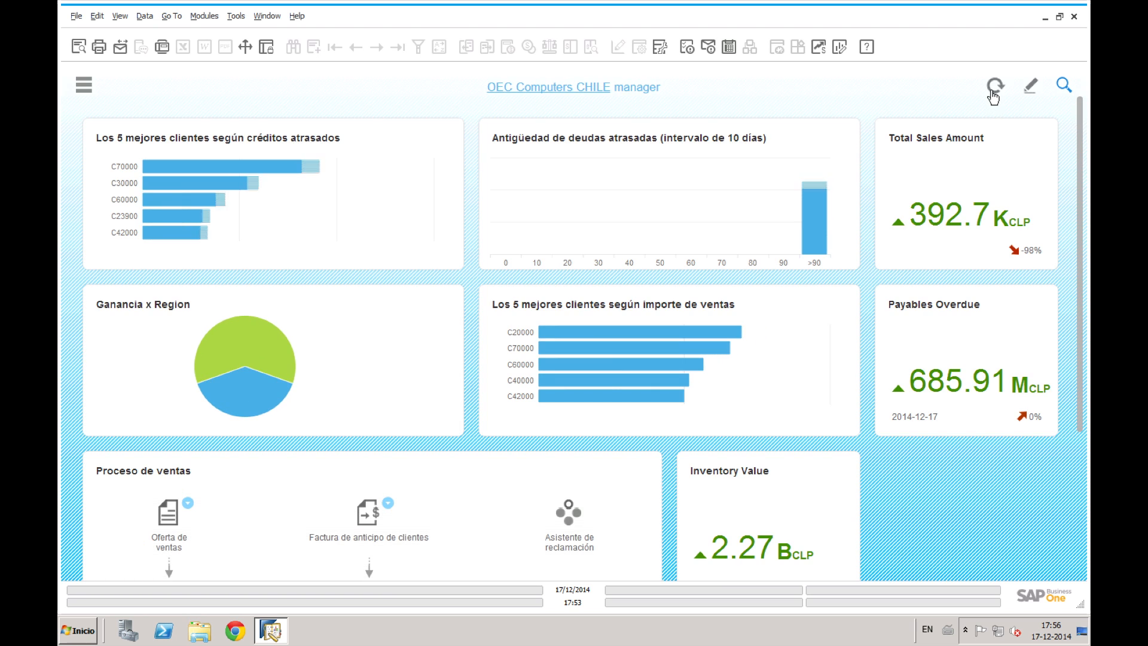
pyautogui.click(994, 86)
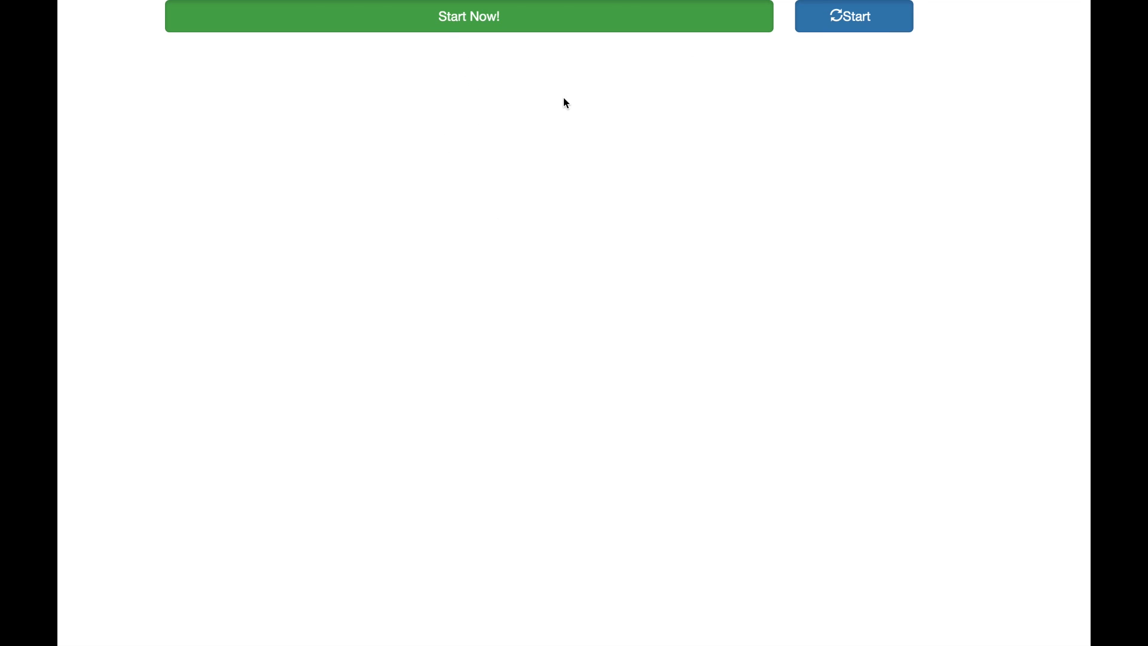
# Step: Submit Hana Server hanab1sap with a 15-second refresh interval to reach the login form
pyautogui.click(468, 16)
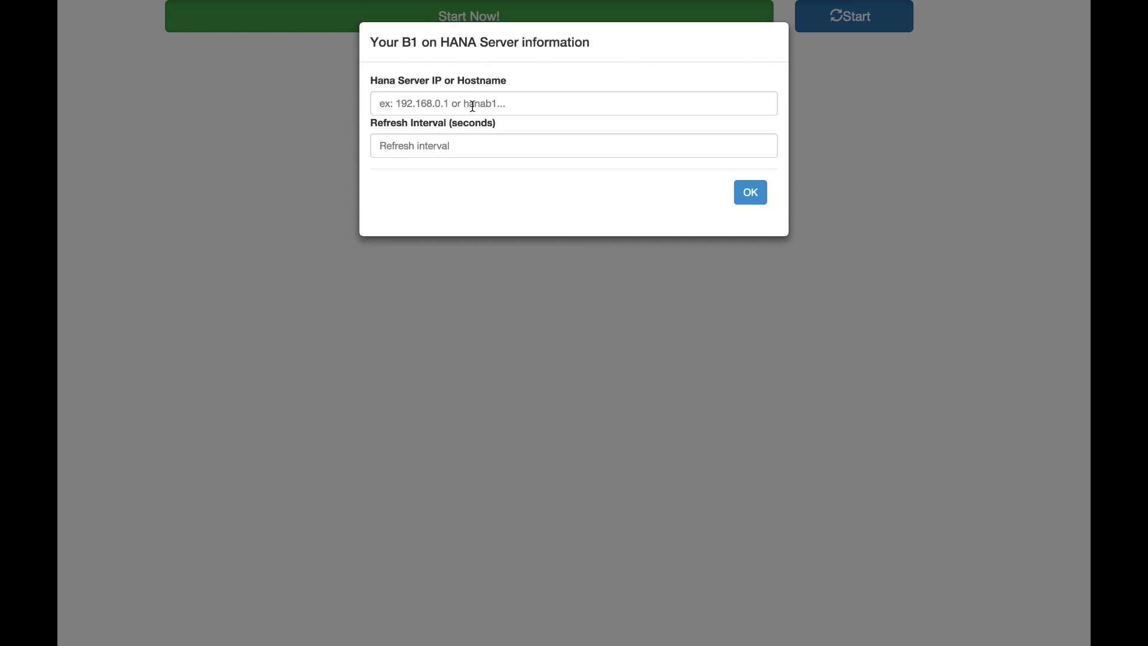
pyautogui.write('hanab')
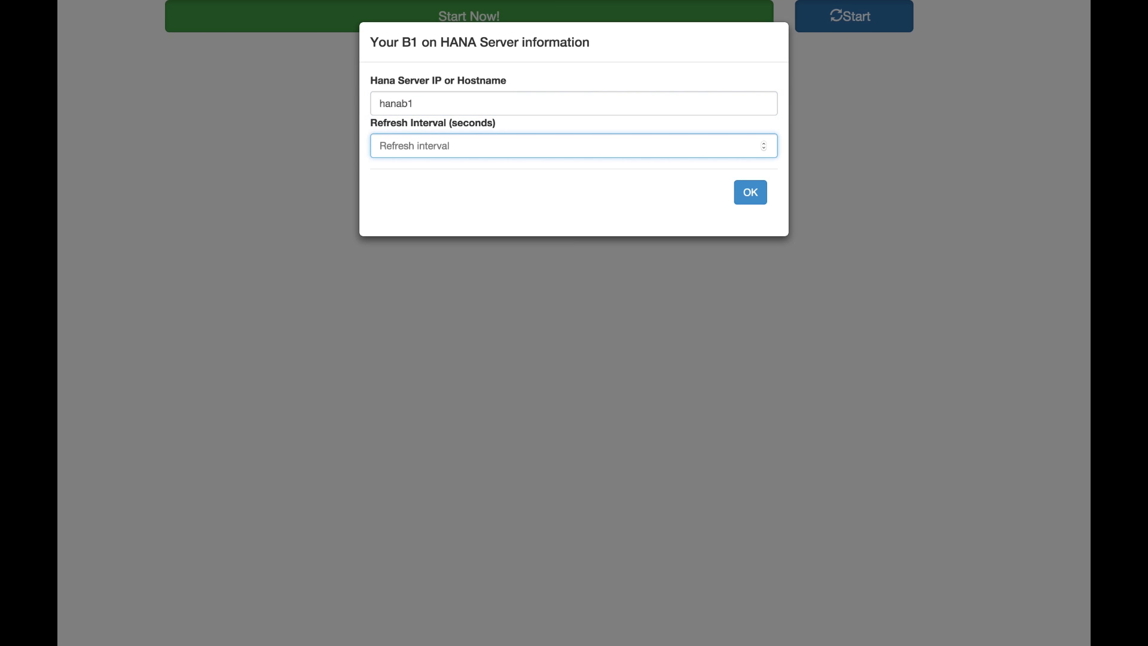
pyautogui.write('10')
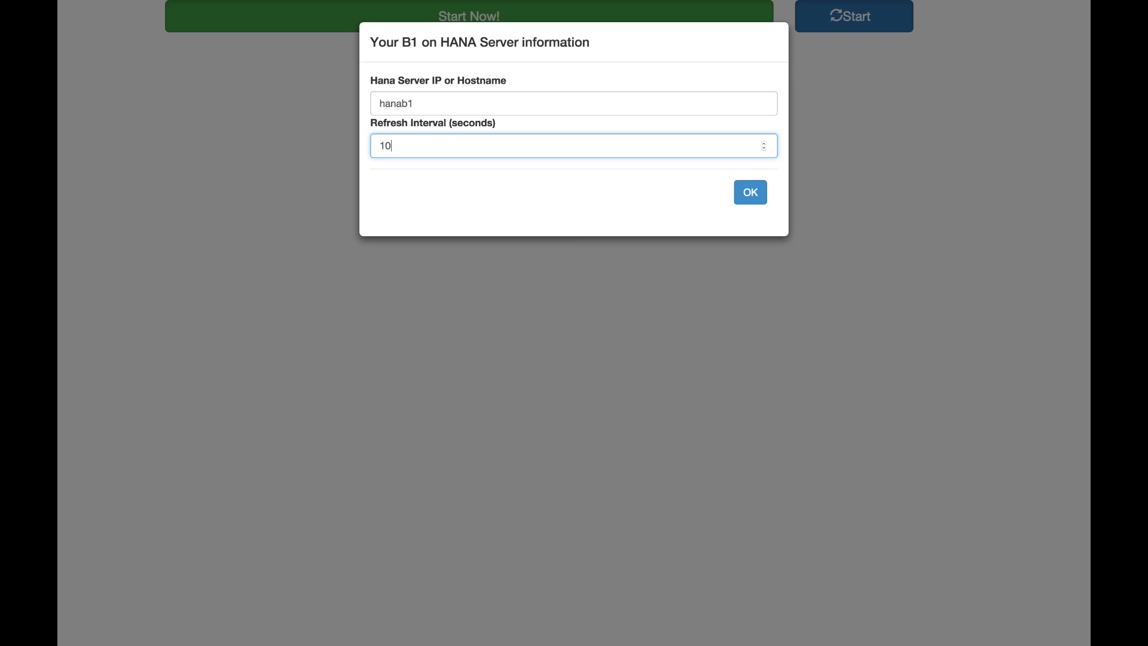
pyautogui.moveTo(459, 105)
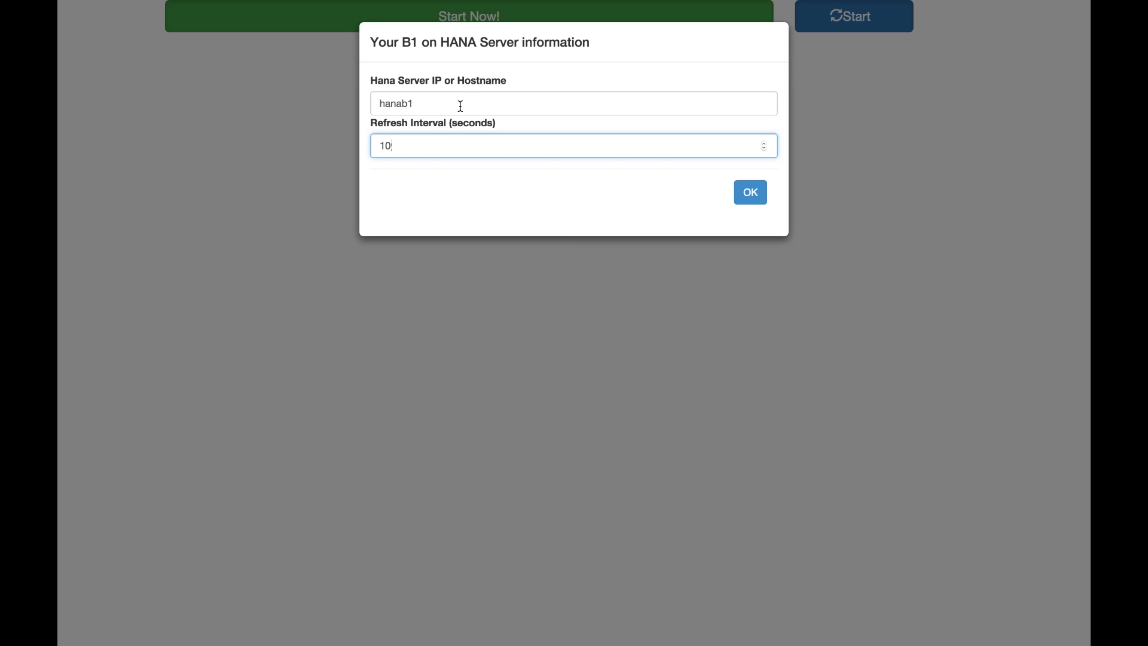
pyautogui.write('15')
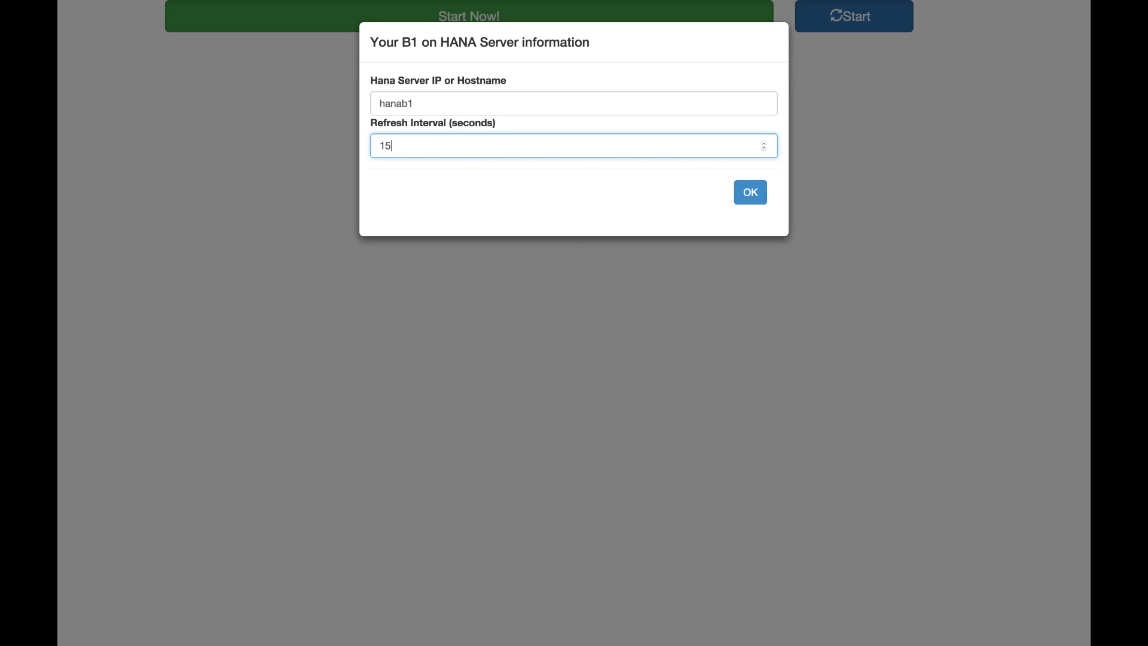
pyautogui.write('sap')
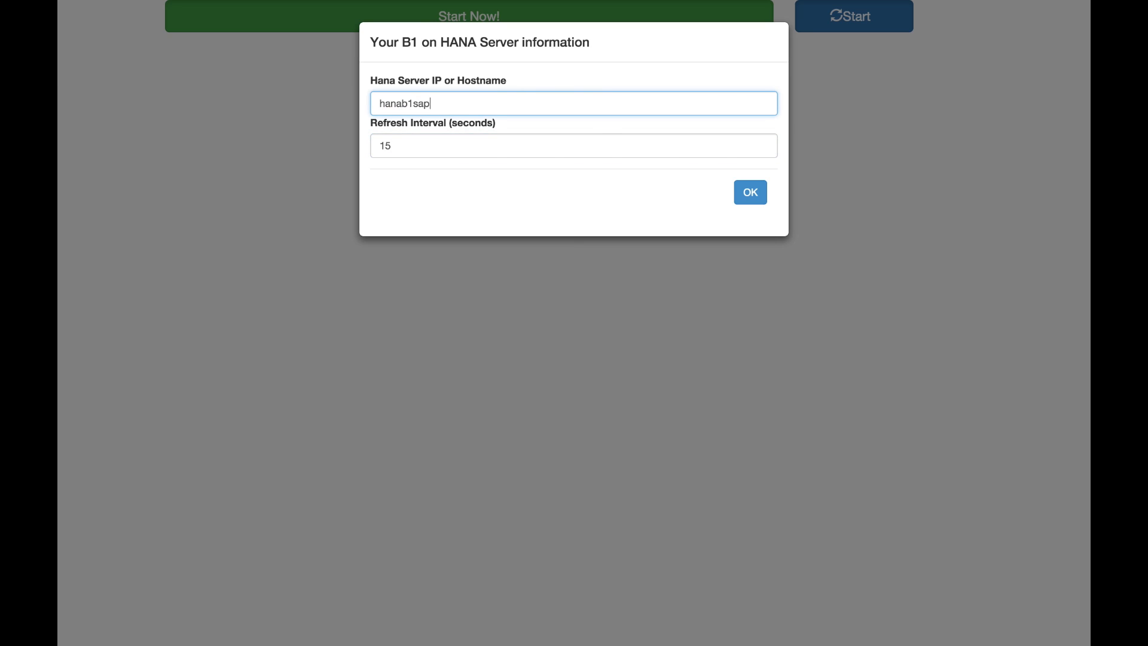
pyautogui.click(748, 192)
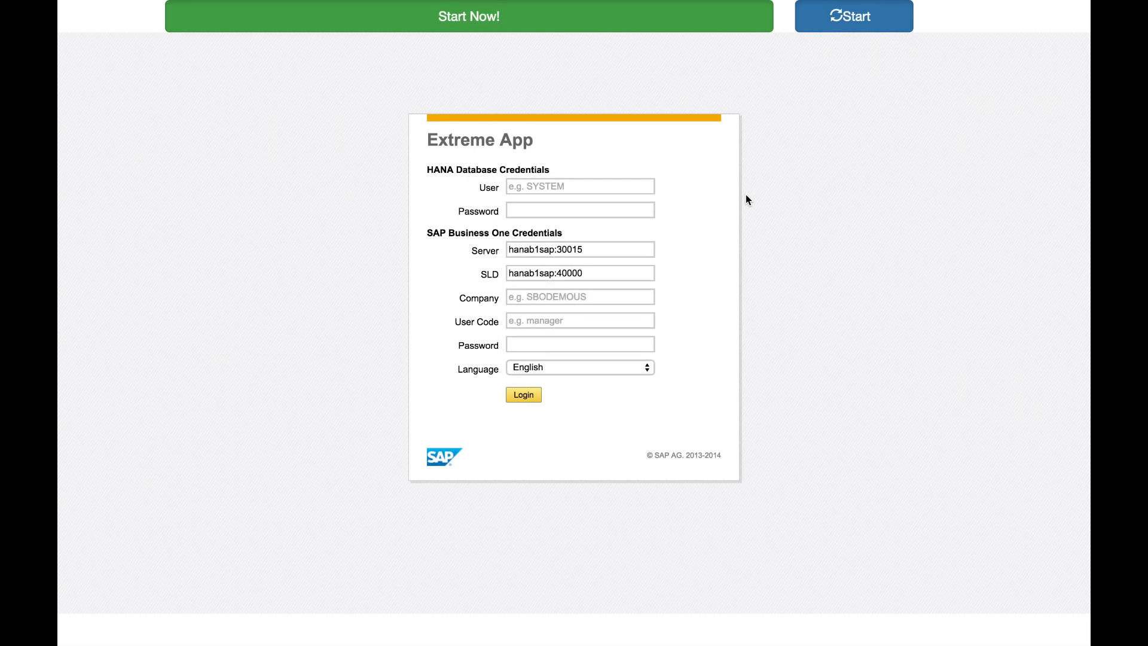
pyautogui.moveTo(602, 194)
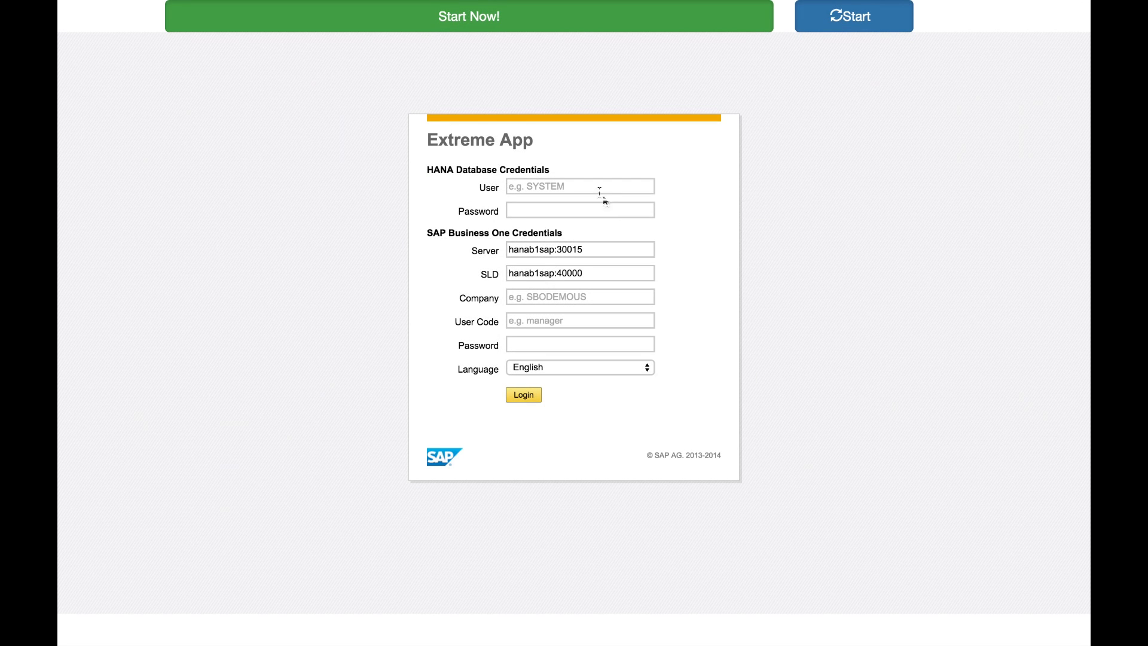
# Step: Log in with HANA user SYSTEM, company SBODEMOCL and user code manager
pyautogui.click(579, 186)
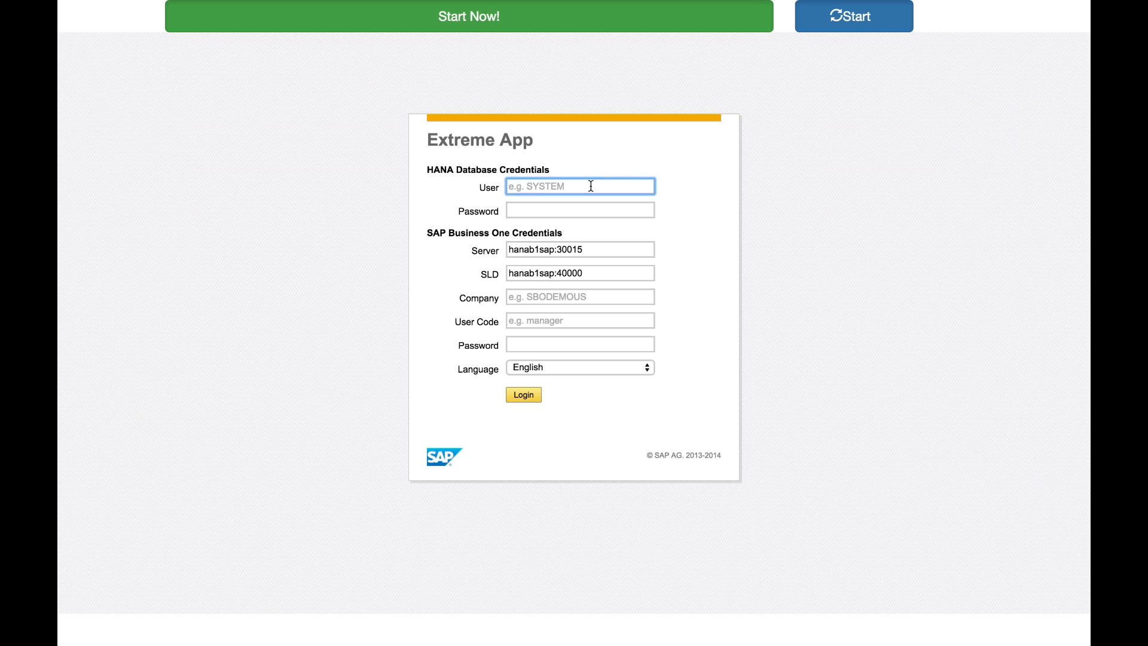
pyautogui.write('SYSTEM')
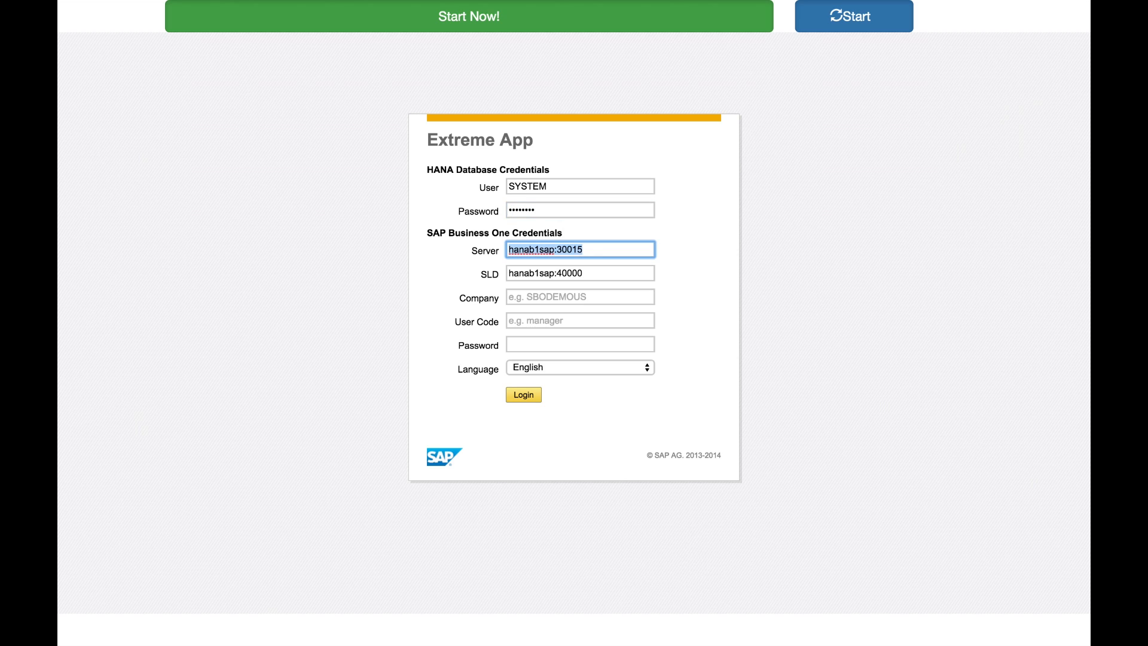
pyautogui.click(580, 296)
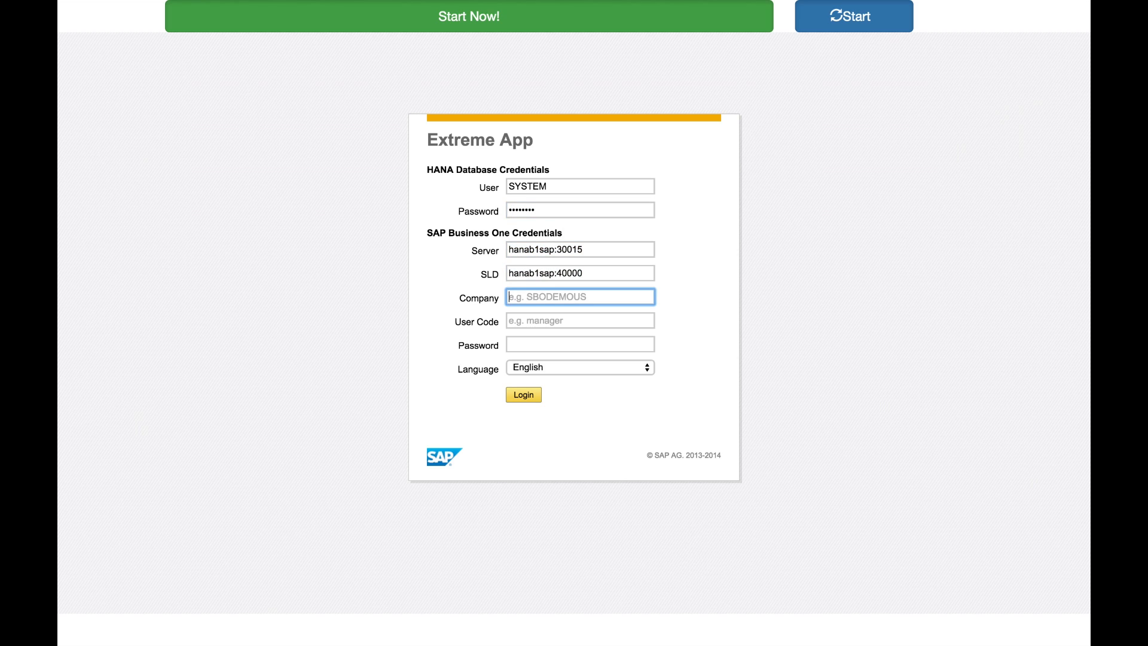
pyautogui.write('SBODEMOCL')
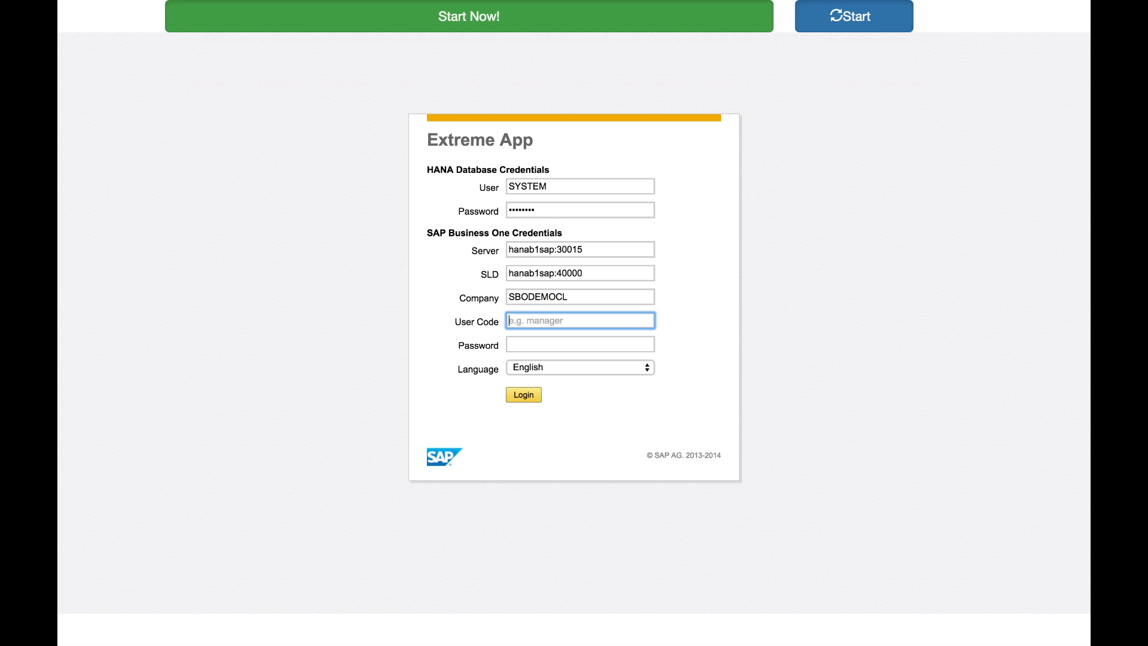
pyautogui.write('manager')
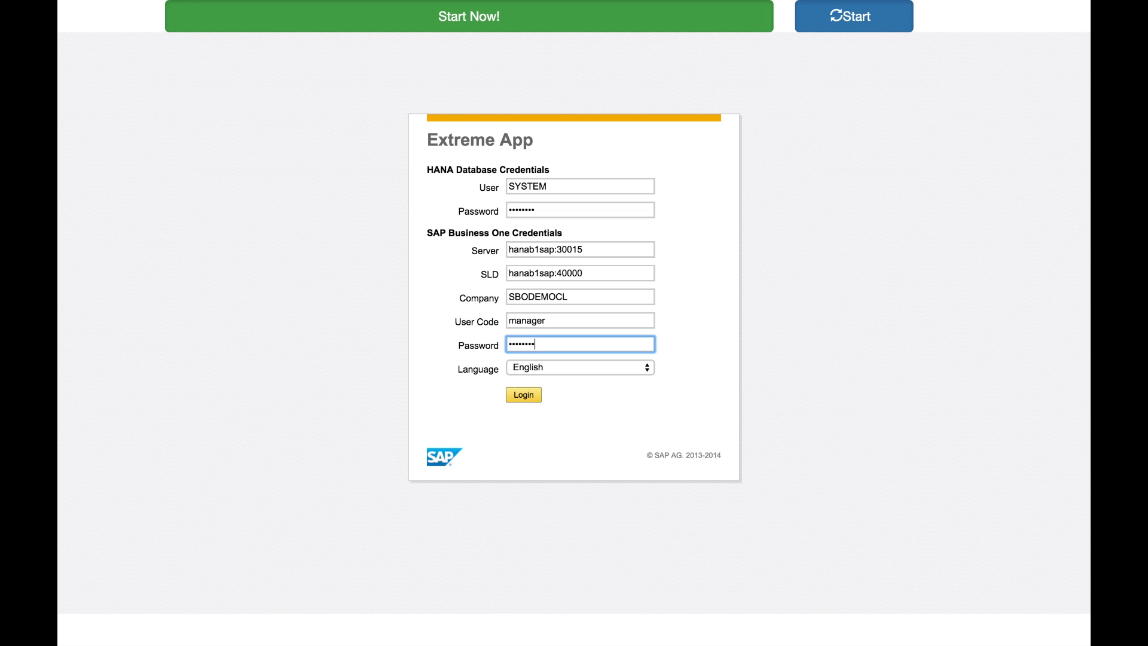
pyautogui.click(523, 394)
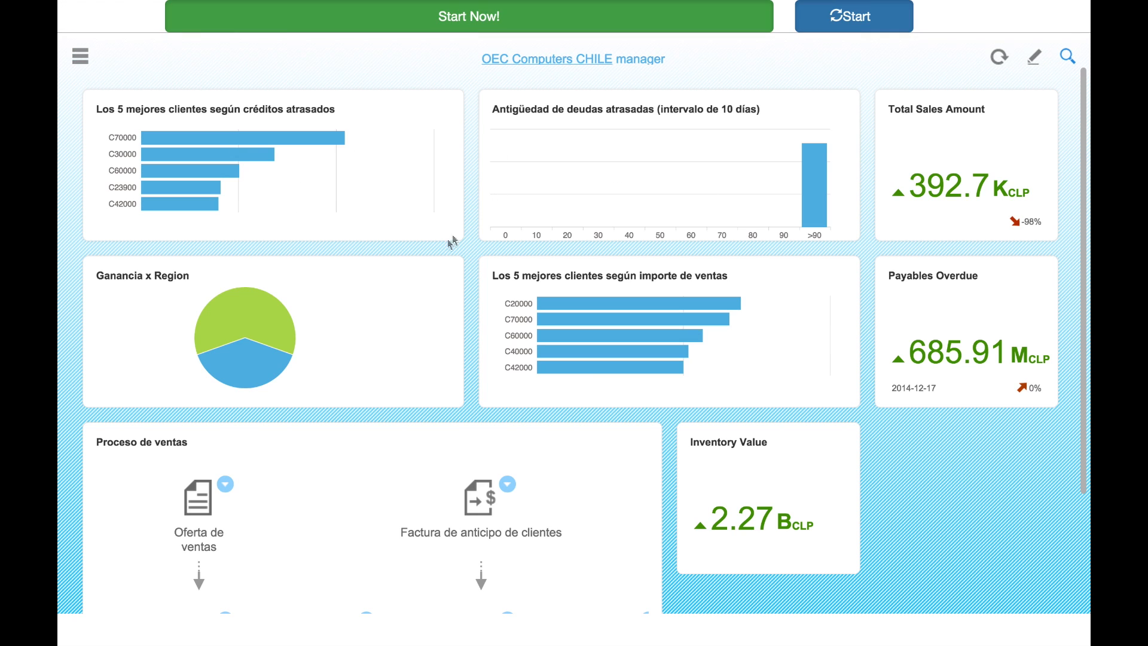
pyautogui.moveTo(601, 285)
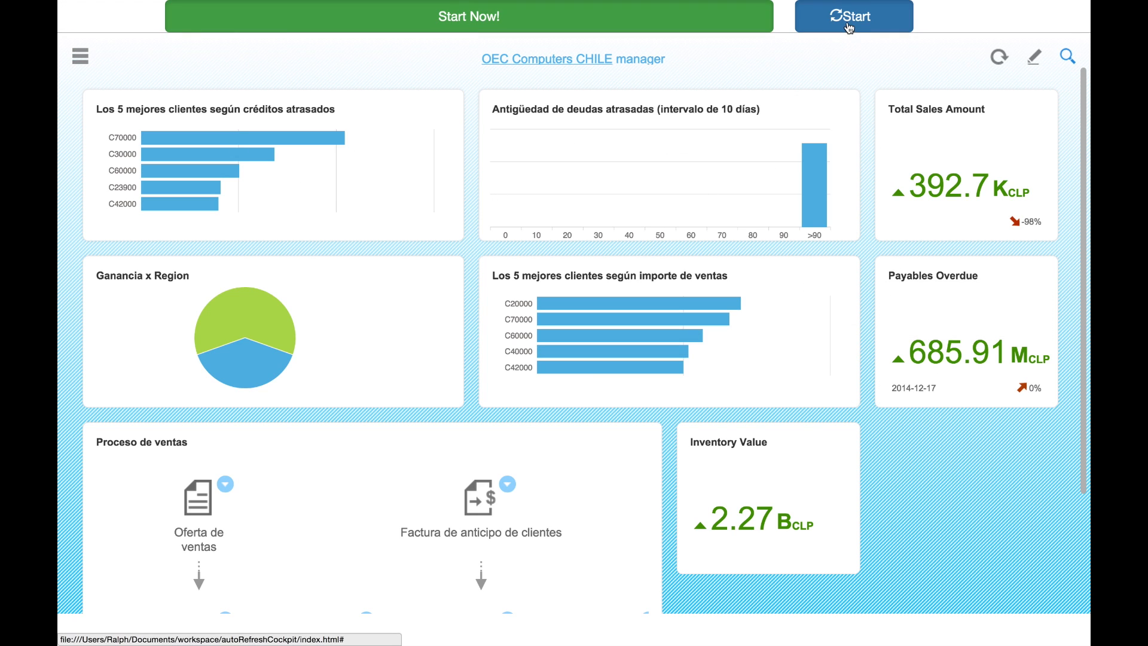
# Step: Start the embedded cockpit auto-refreshing with the blue Start button
pyautogui.click(854, 15)
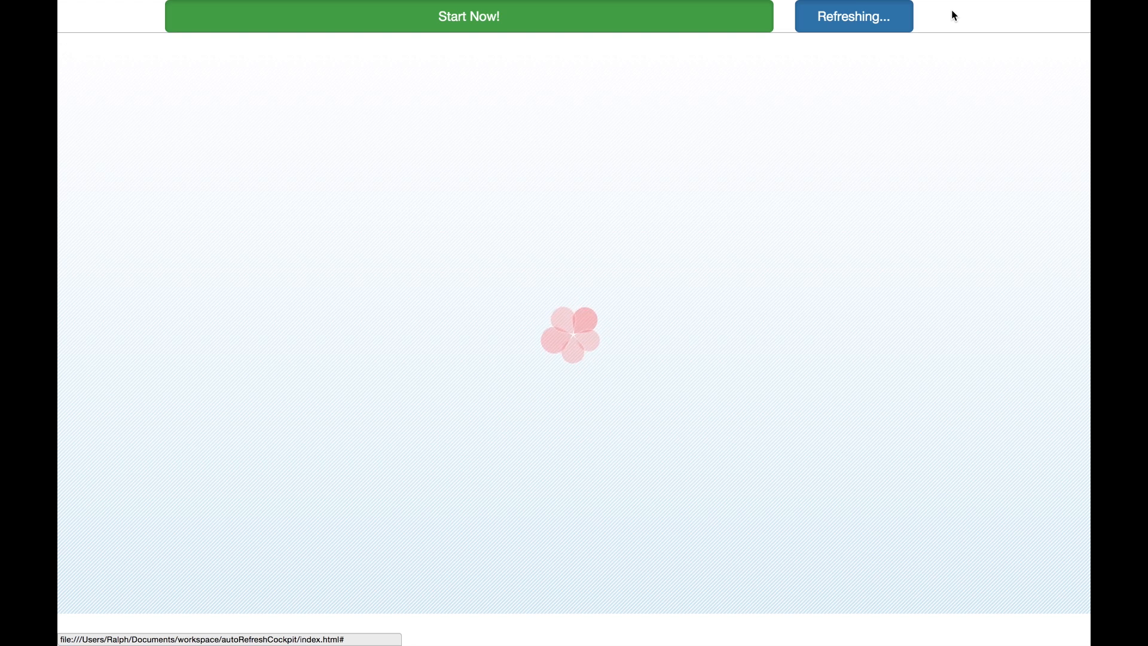